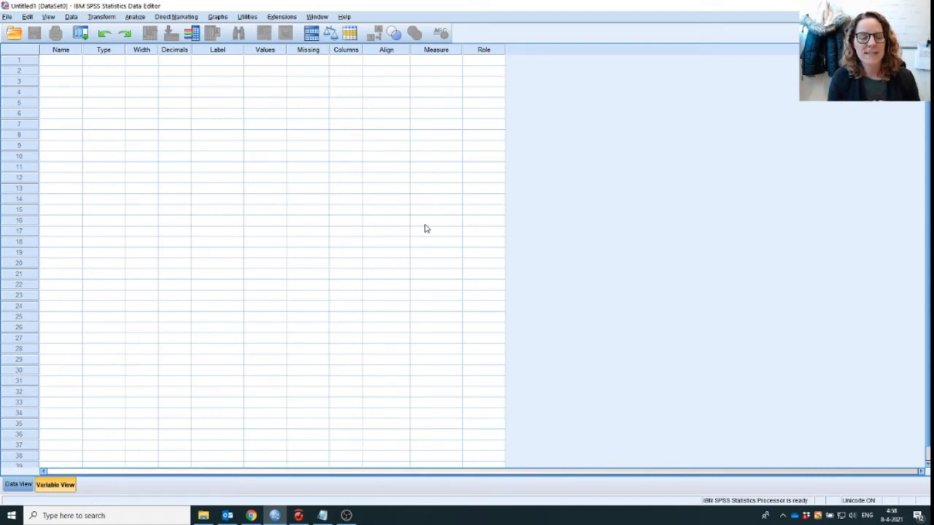
pyautogui.moveTo(368, 453)
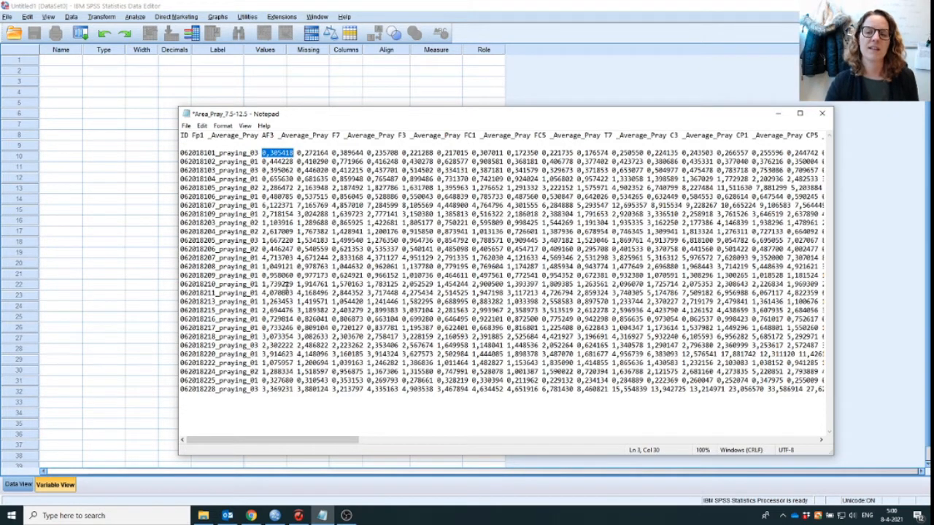
pyautogui.moveTo(270, 440); pyautogui.dragTo(328, 440)
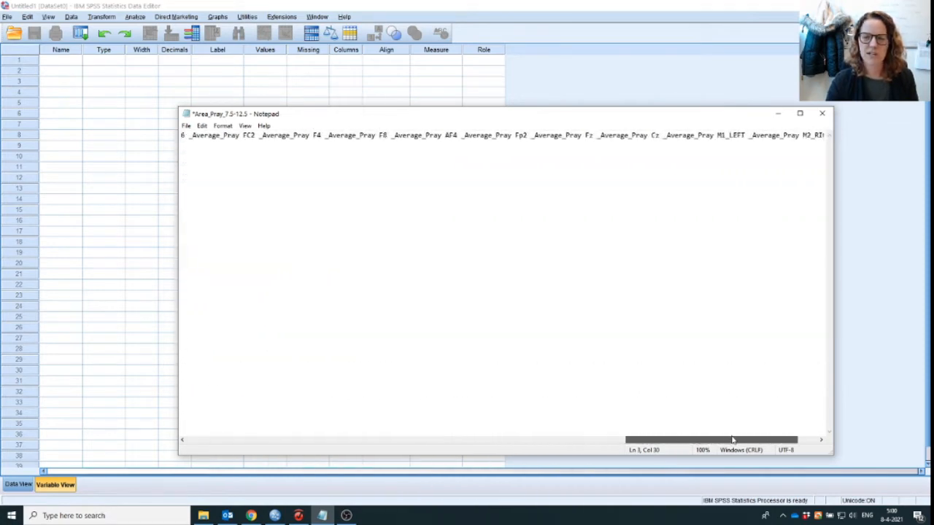
pyautogui.hscroll(3)
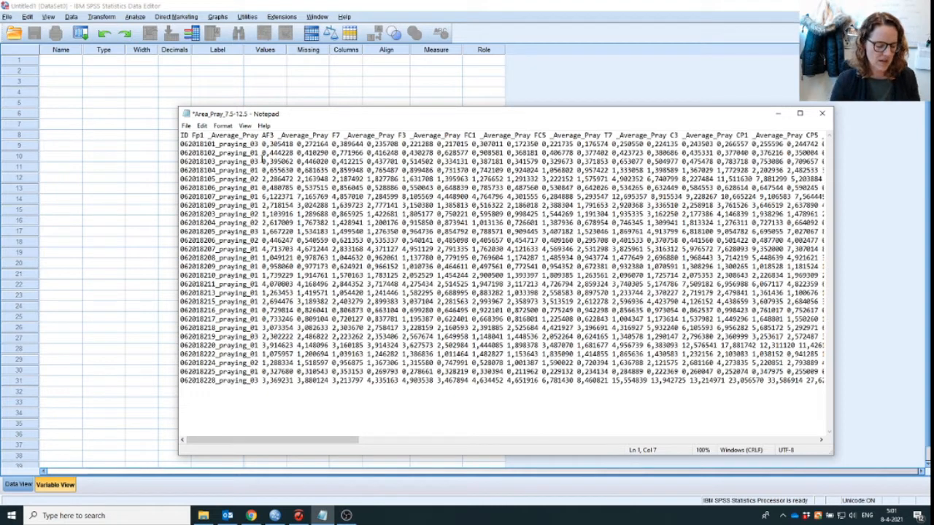
# Step: Replace every " _Average" with "_Average" so headers read like Fp1_Average_Pray
pyautogui.press('ctrl+h')
pyautogui.write('_Average')
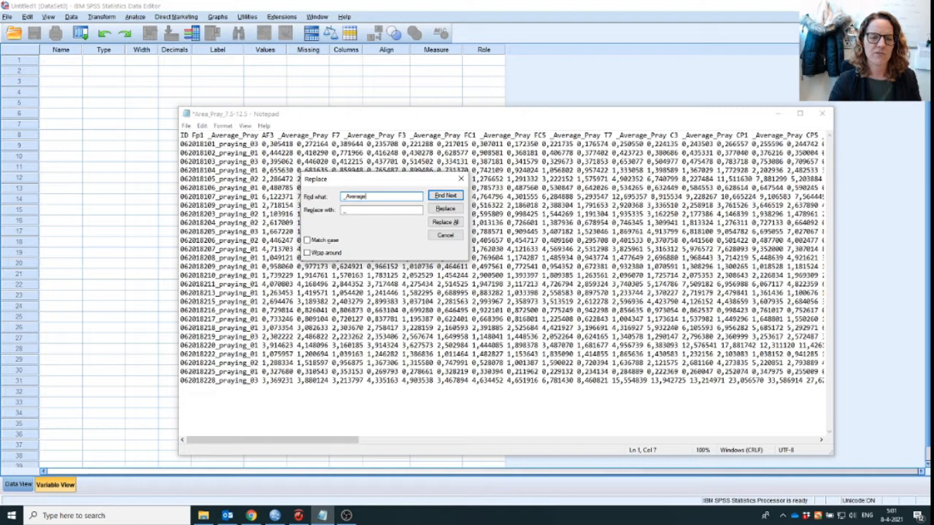
pyautogui.click(380, 210)
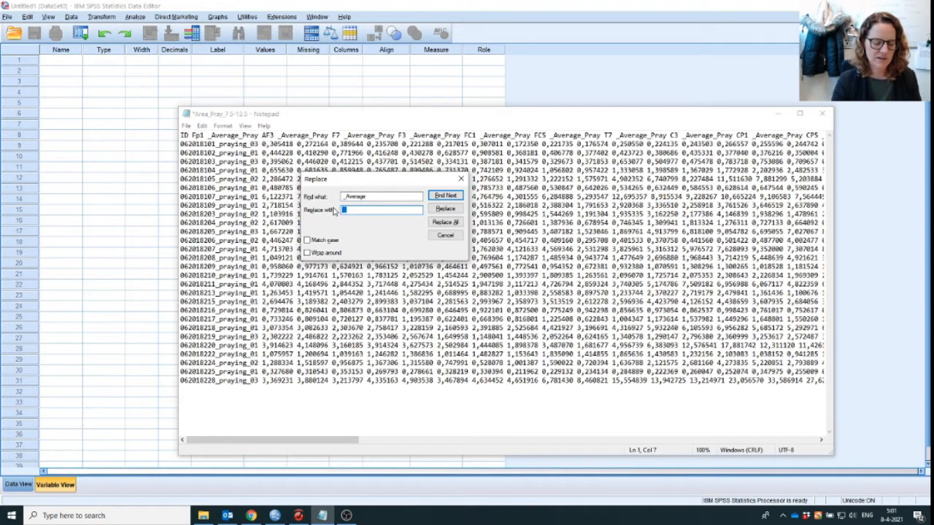
pyautogui.write('_Average')
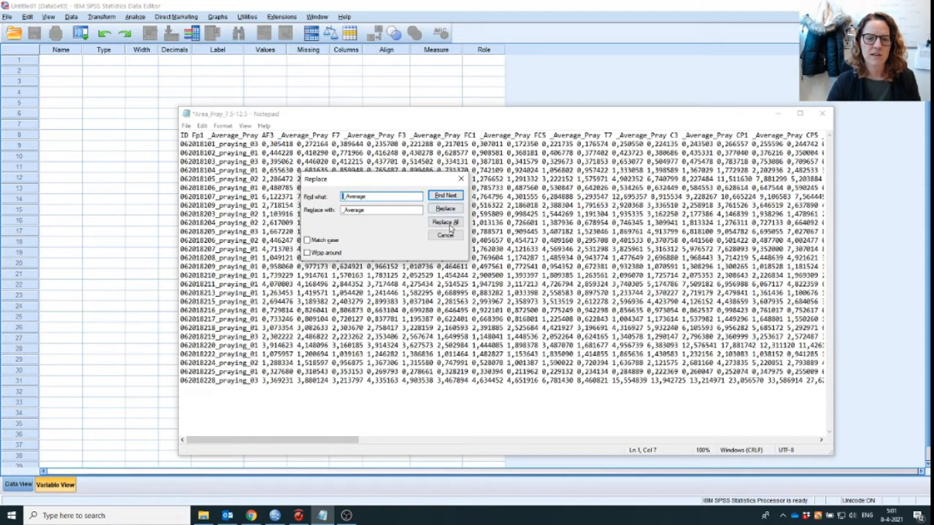
pyautogui.click(445, 221)
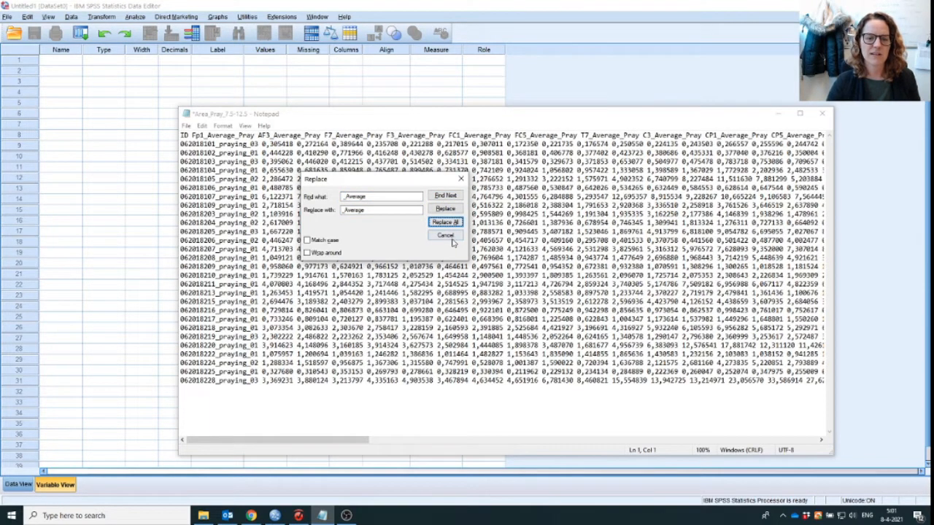
pyautogui.click(445, 222)
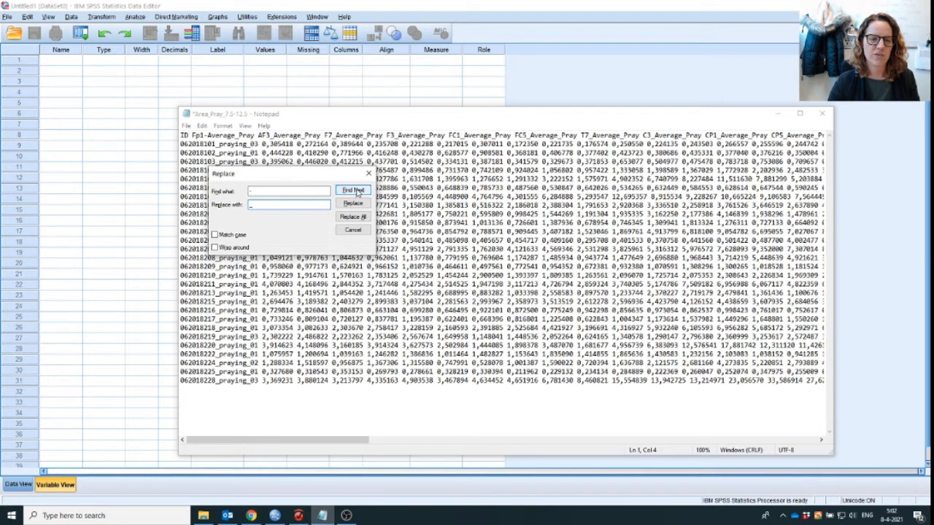
# Step: Confirm no hyphens remain in the headers and save Area_Pray_7.5-12.5
pyautogui.click(353, 190)
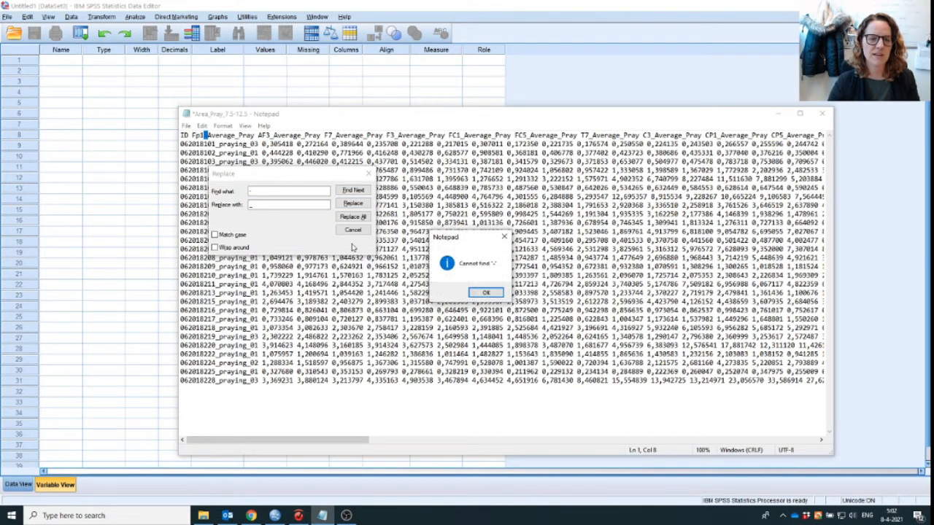
pyautogui.click(486, 292)
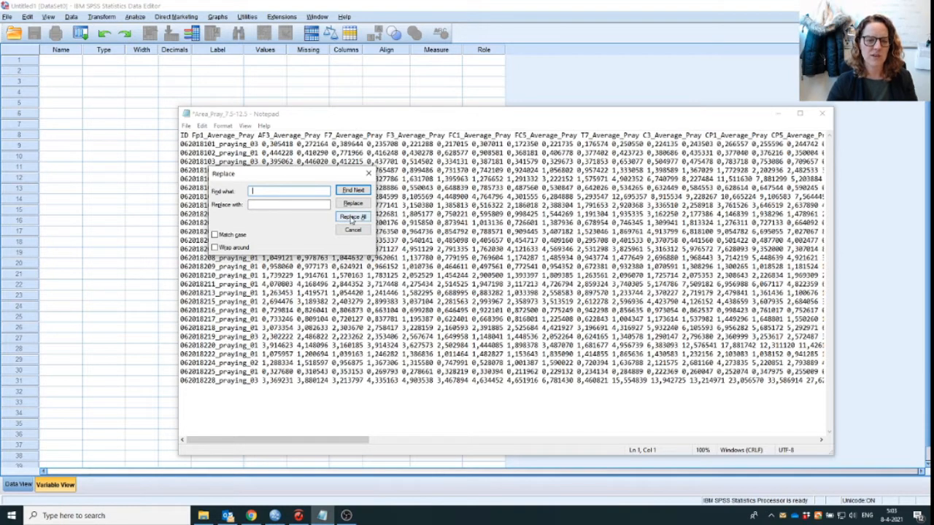
pyautogui.click(353, 229)
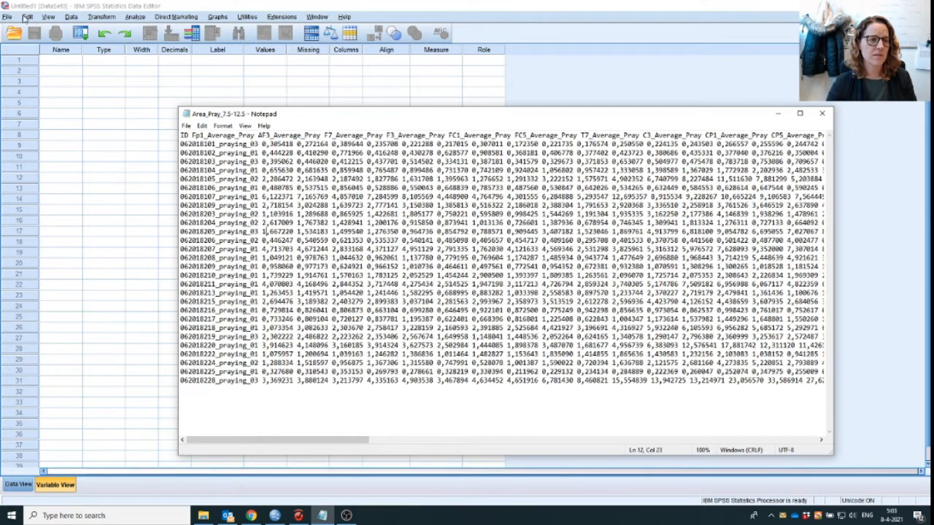
# Step: Import Area_Pray_7.5-12.5.txt from Nun Study\Export files as text data
pyautogui.click(6, 16)
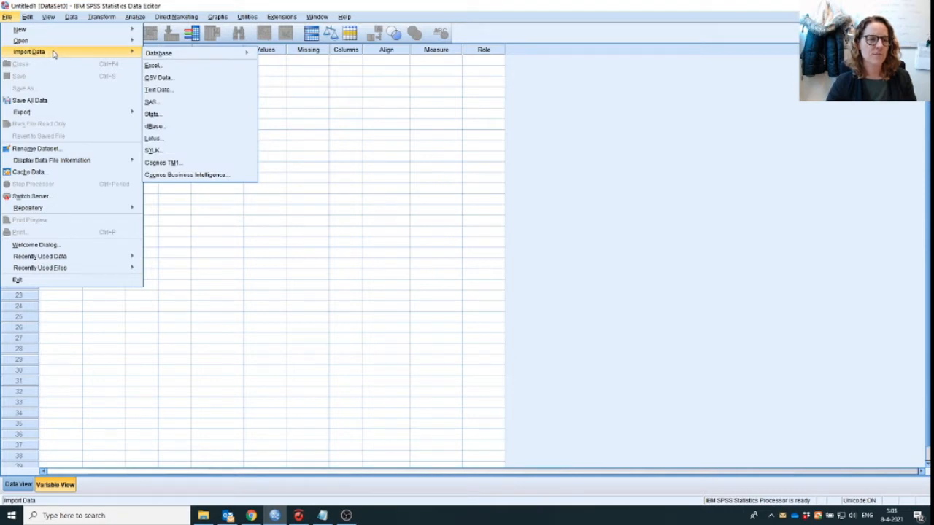
pyautogui.moveTo(158, 89)
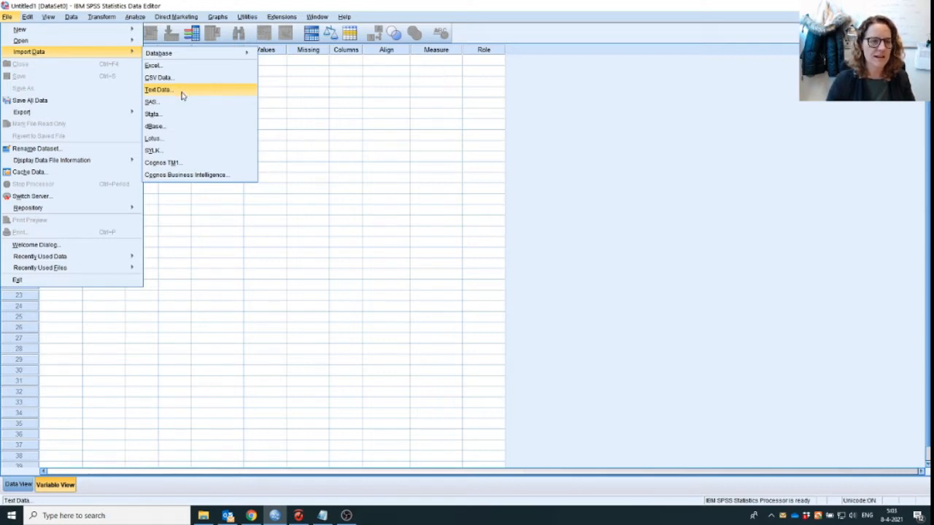
pyautogui.moveTo(153, 65)
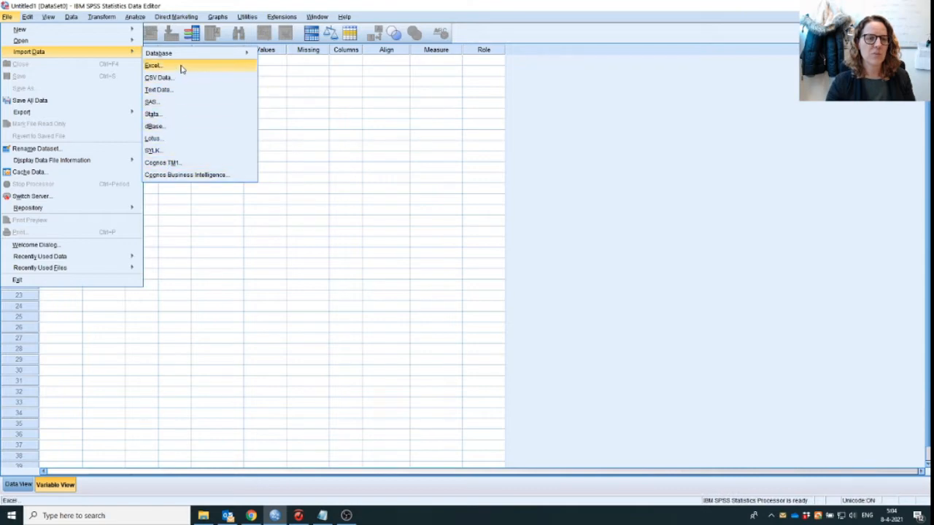
pyautogui.moveTo(158, 78)
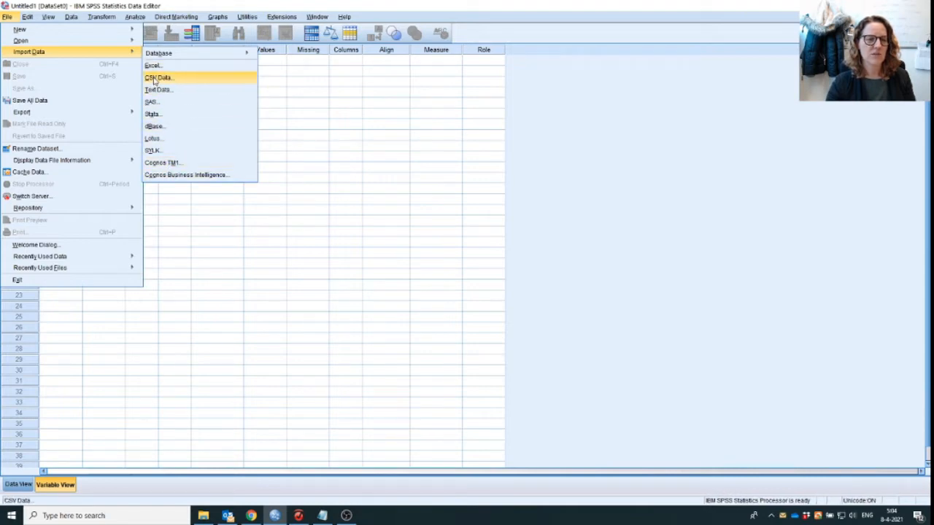
pyautogui.moveTo(158, 89)
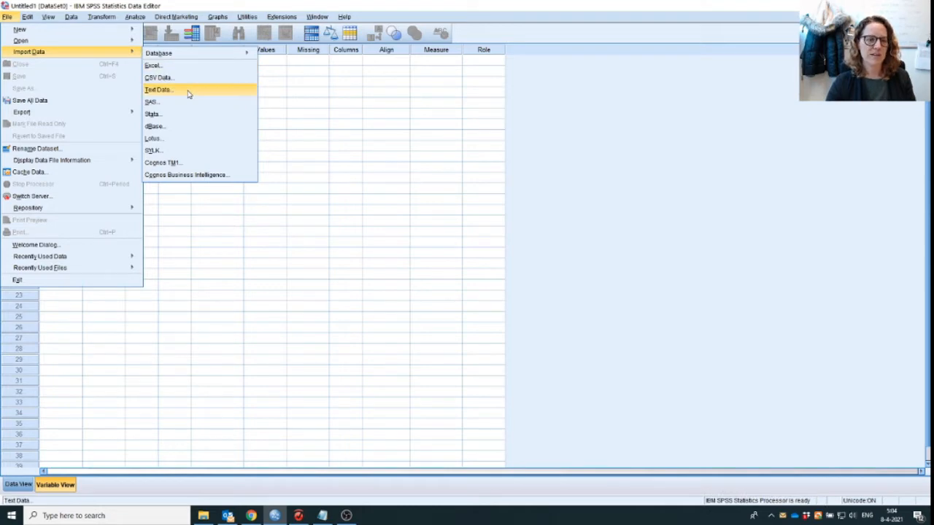
pyautogui.click(158, 89)
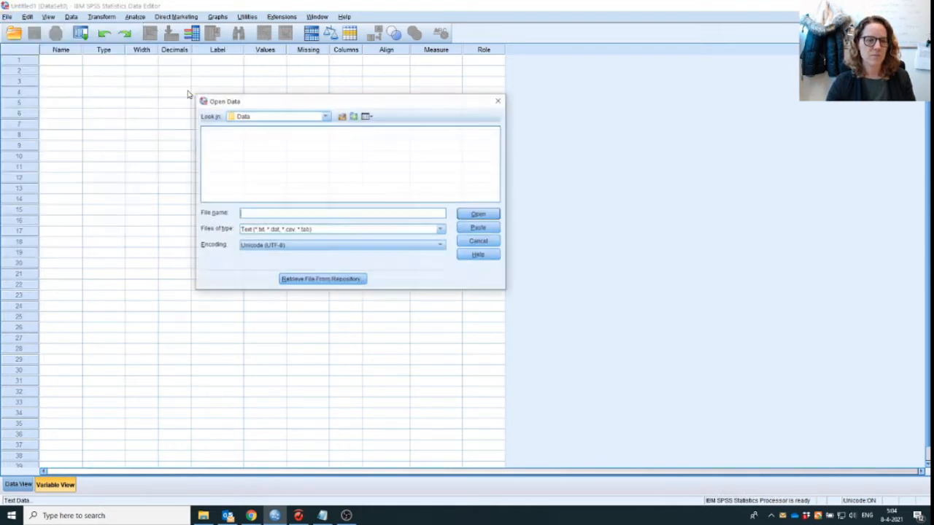
pyautogui.click(326, 116)
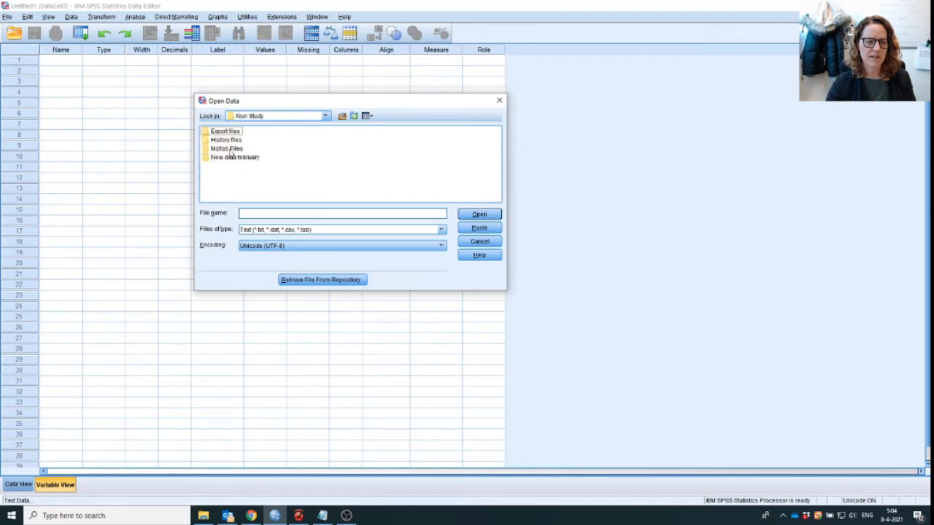
pyautogui.doubleClick(226, 131)
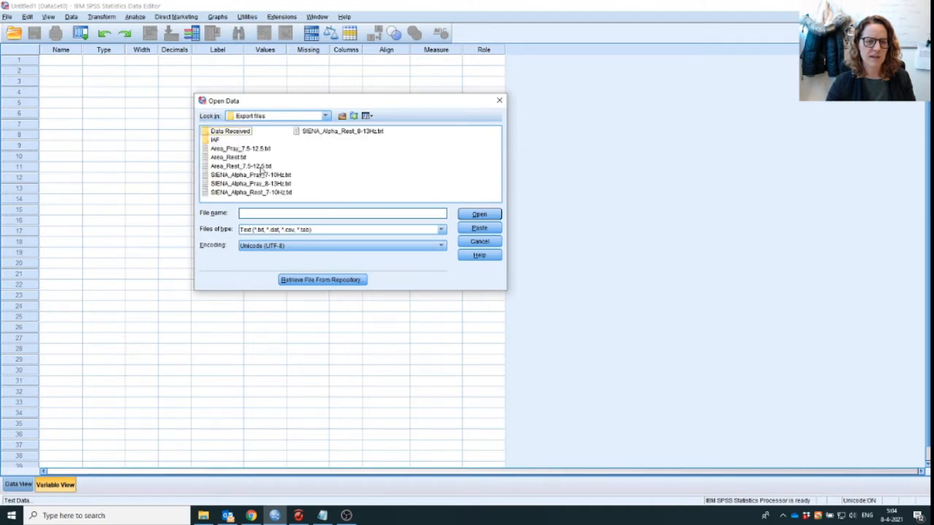
pyautogui.click(479, 242)
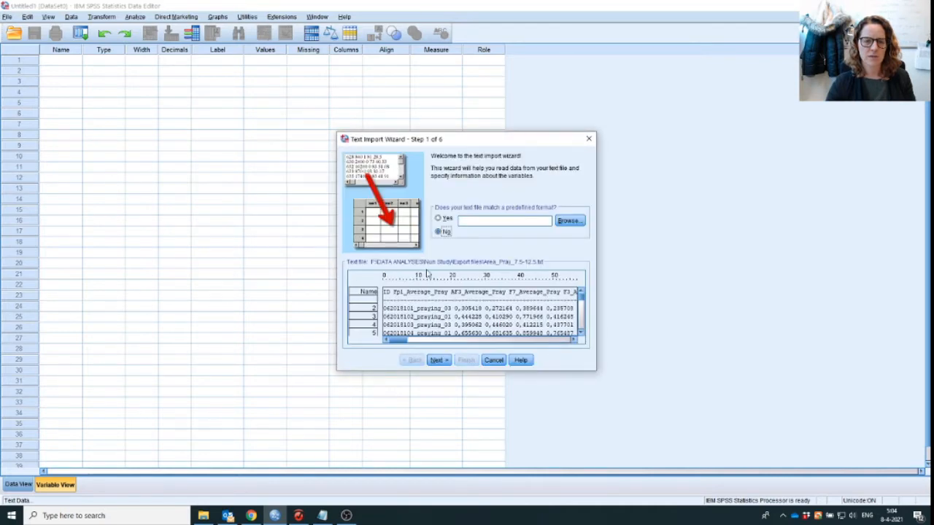
pyautogui.moveTo(625, 292)
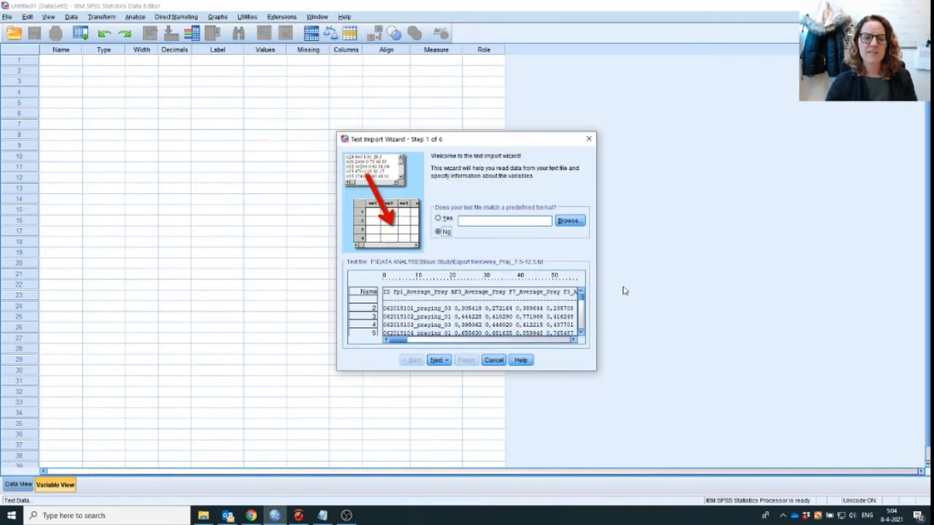
pyautogui.moveTo(457, 254)
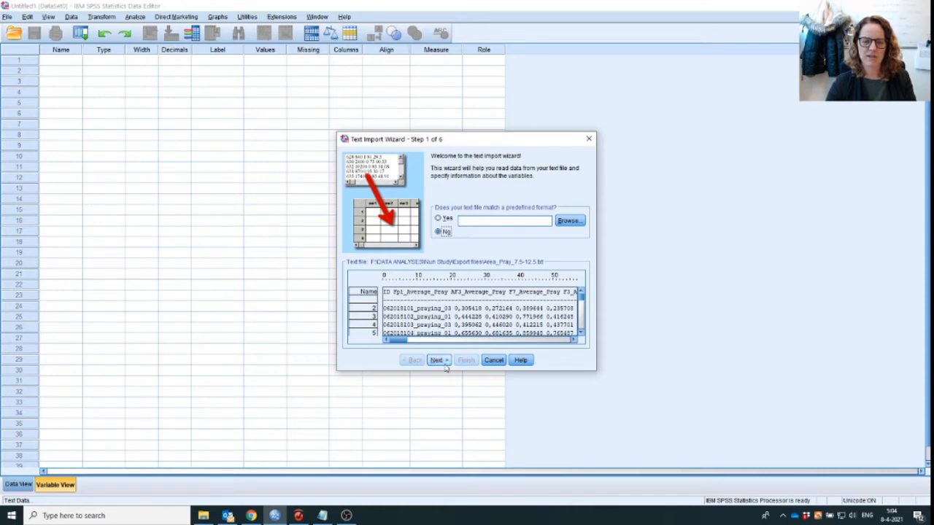
# Step: Advance the wizard with delimited layout, variable names on line 1 and comma decimals
pyautogui.click(437, 360)
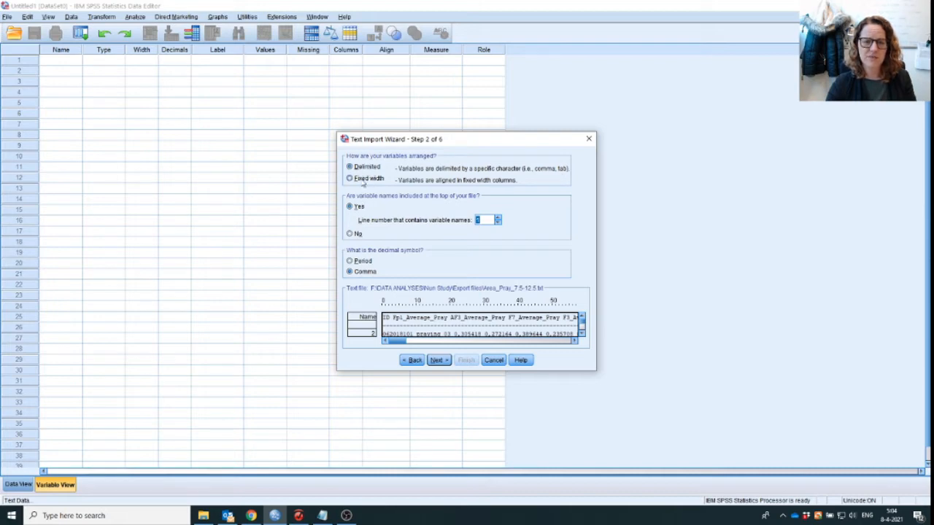
pyautogui.moveTo(543, 177)
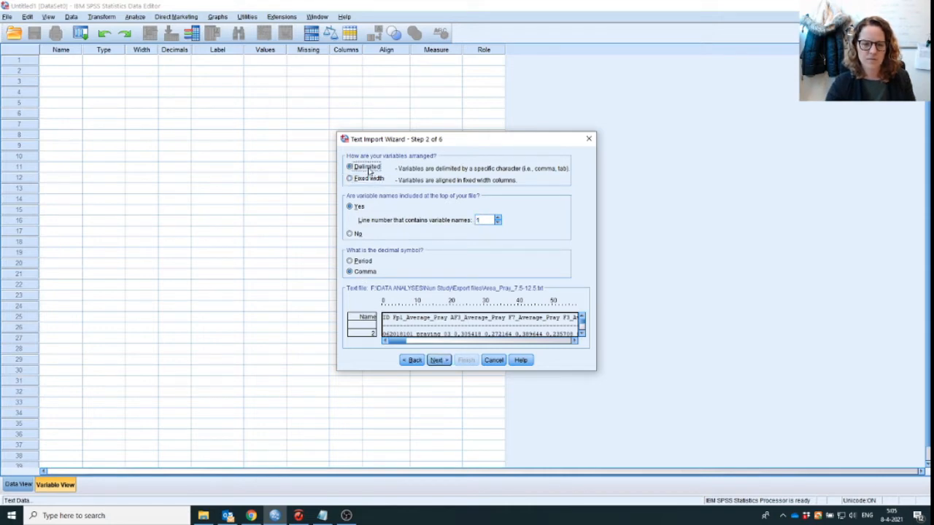
pyautogui.click(437, 359)
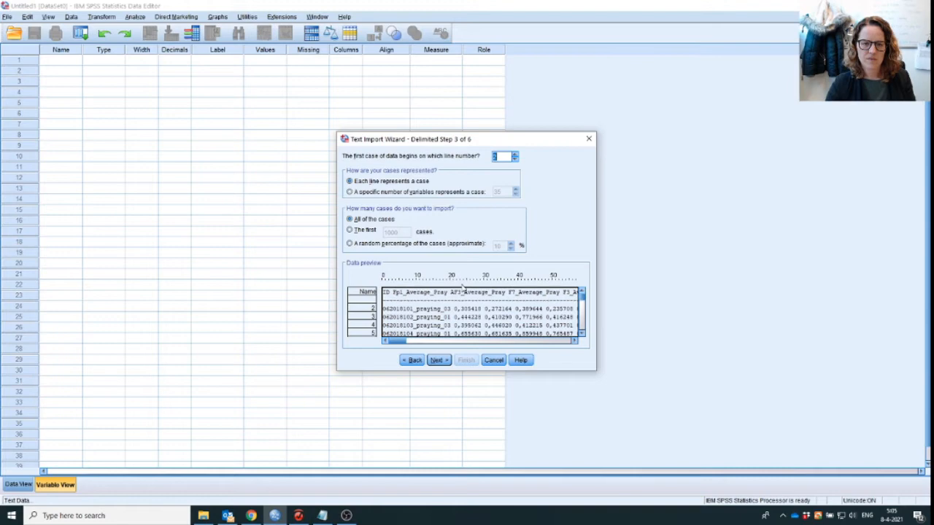
pyautogui.moveTo(373, 184)
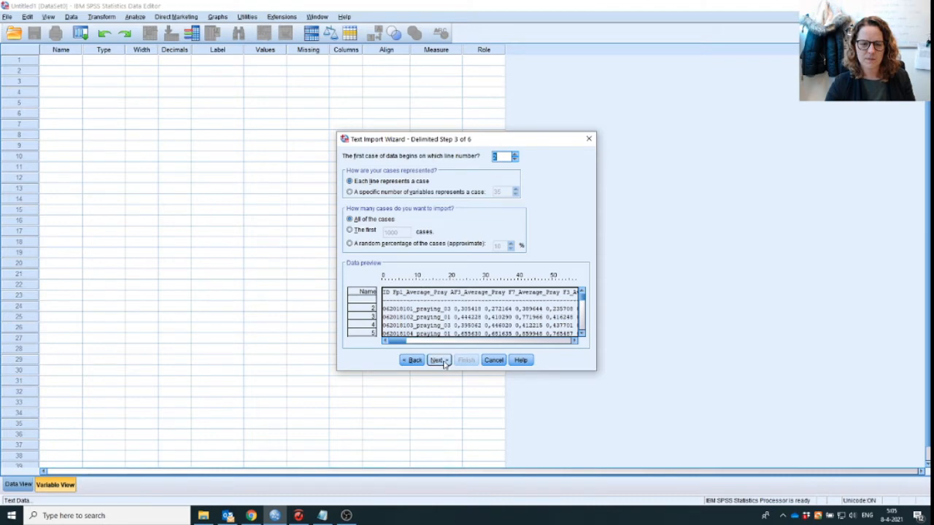
# Step: Make Space the only delimiter, toggling it off and on to compare the preview
pyautogui.click(436, 360)
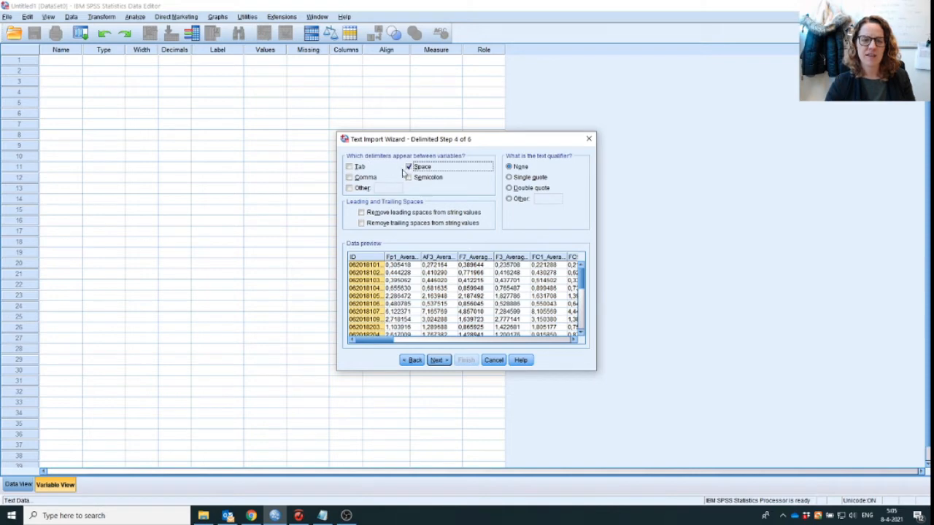
pyautogui.moveTo(460, 162)
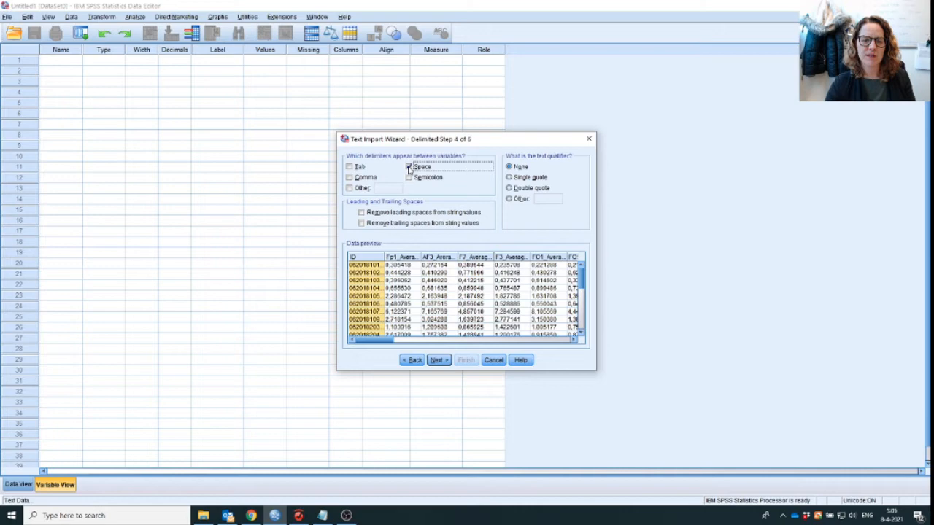
pyautogui.click(409, 167)
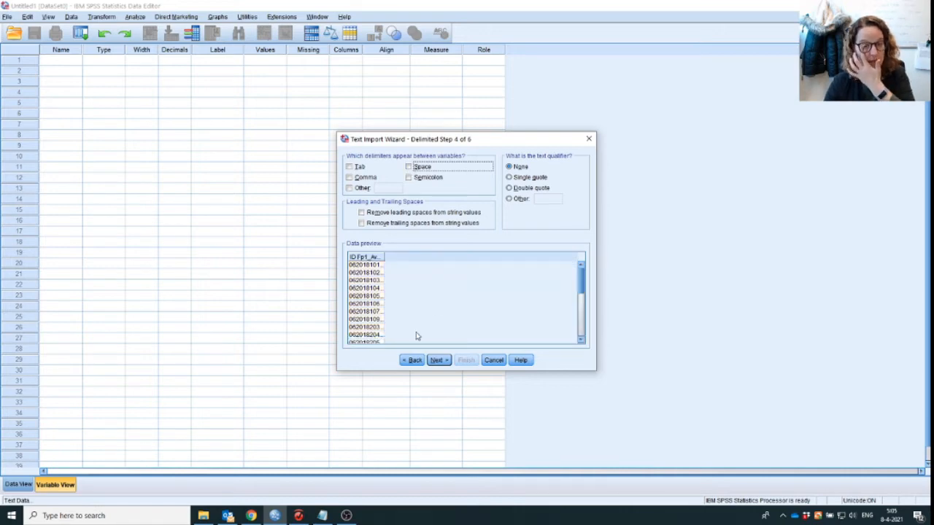
pyautogui.moveTo(461, 266)
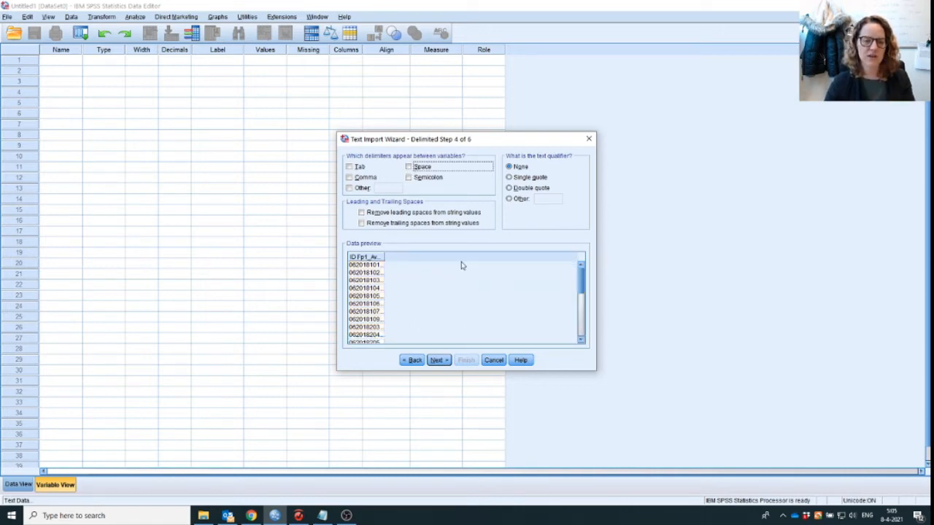
pyautogui.click(410, 166)
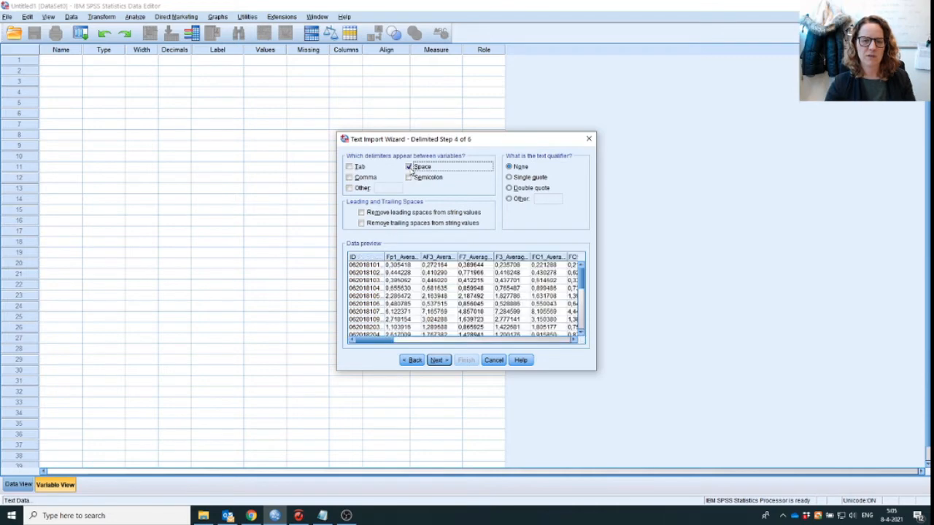
pyautogui.moveTo(440, 244)
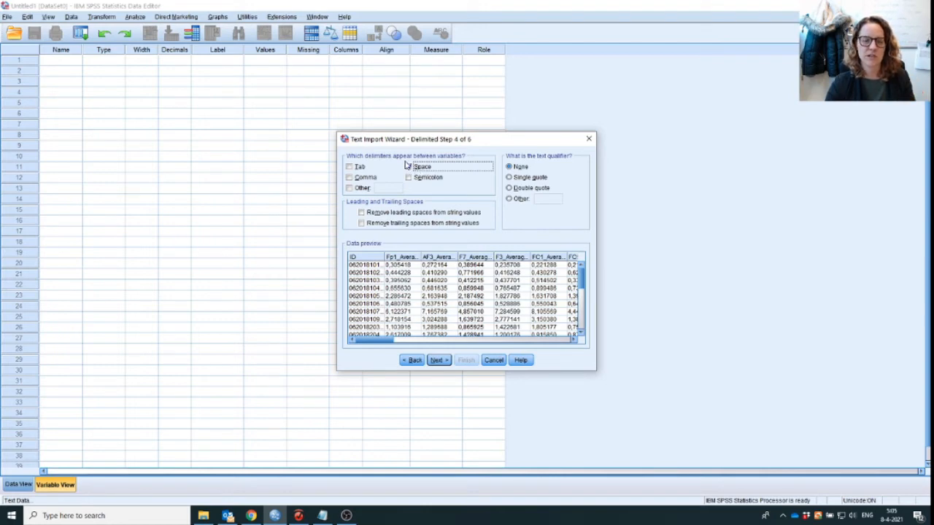
pyautogui.click(409, 166)
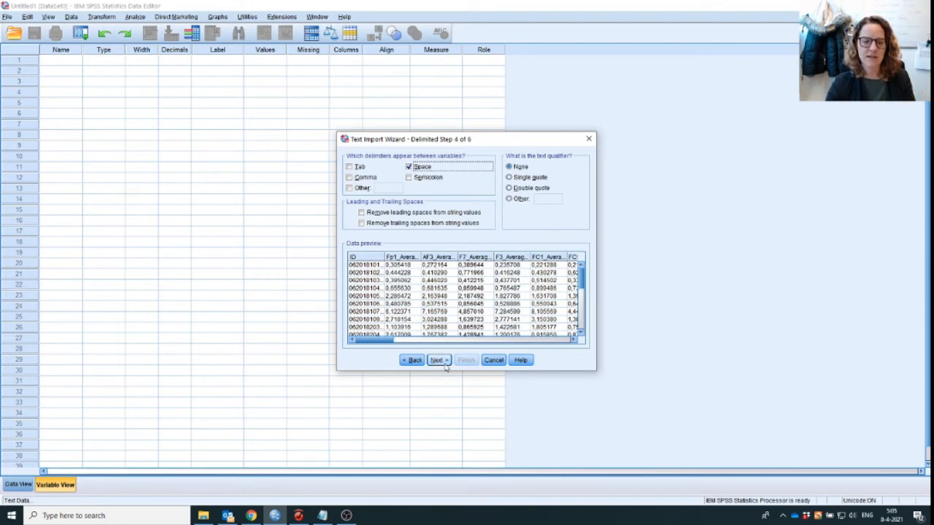
# Step: Format the electrode variables as Numeric and ID as a 20-character string
pyautogui.click(436, 360)
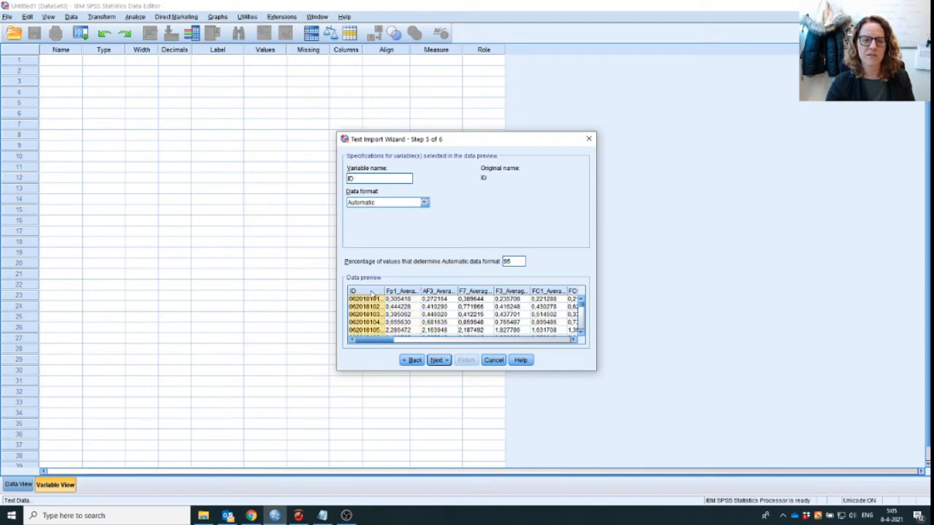
pyautogui.click(400, 292)
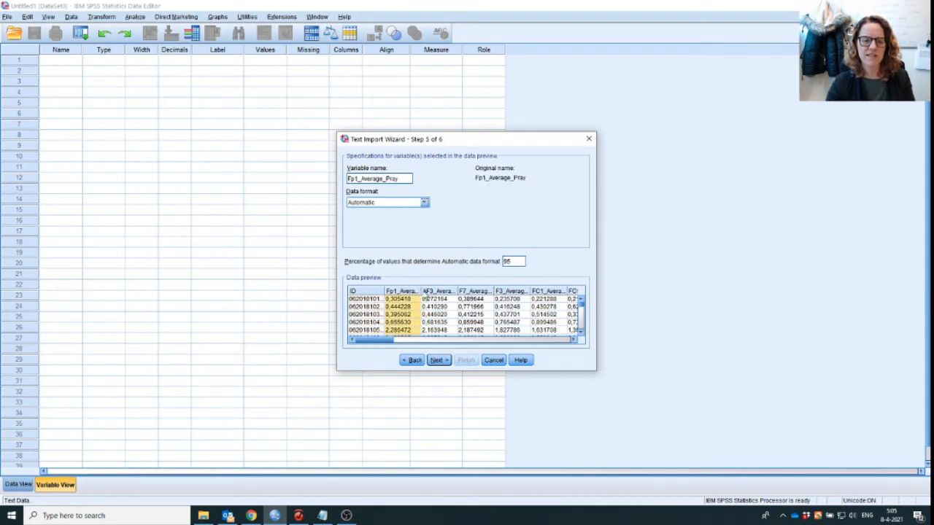
pyautogui.click(354, 291)
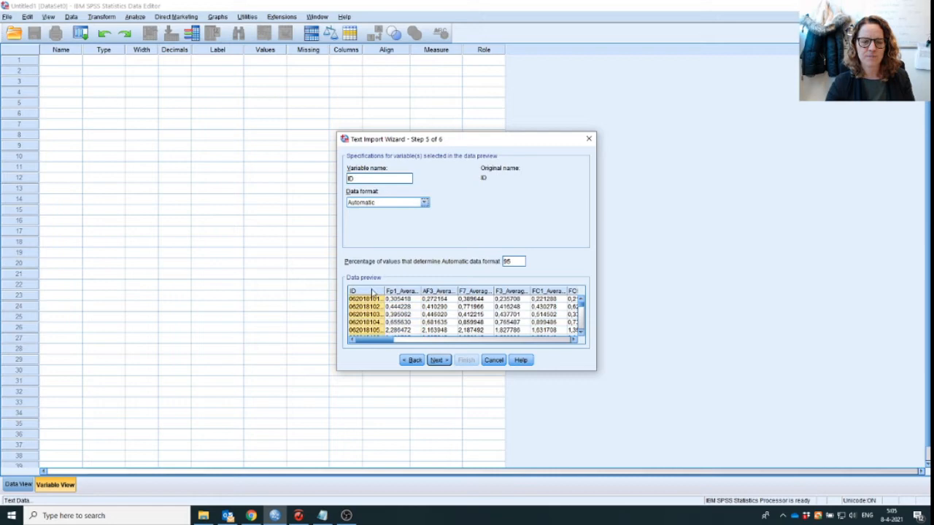
pyautogui.click(425, 202)
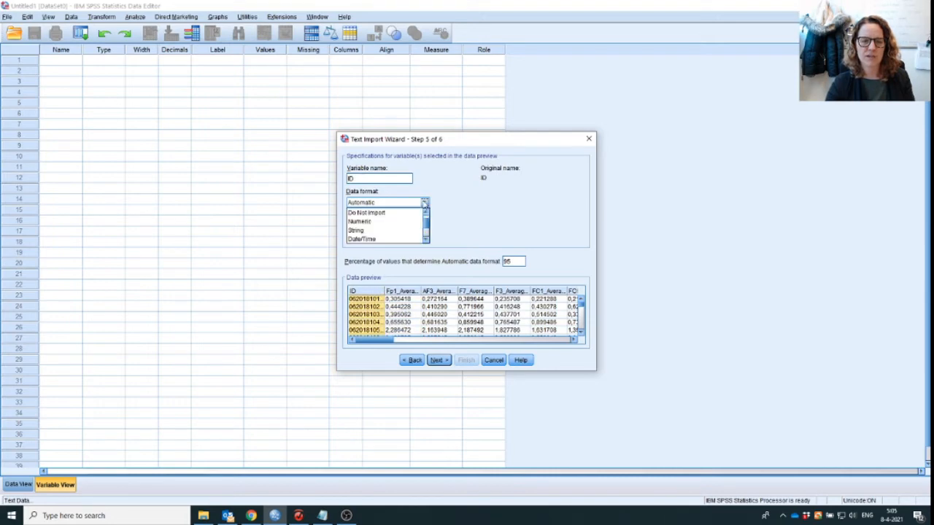
pyautogui.click(399, 298)
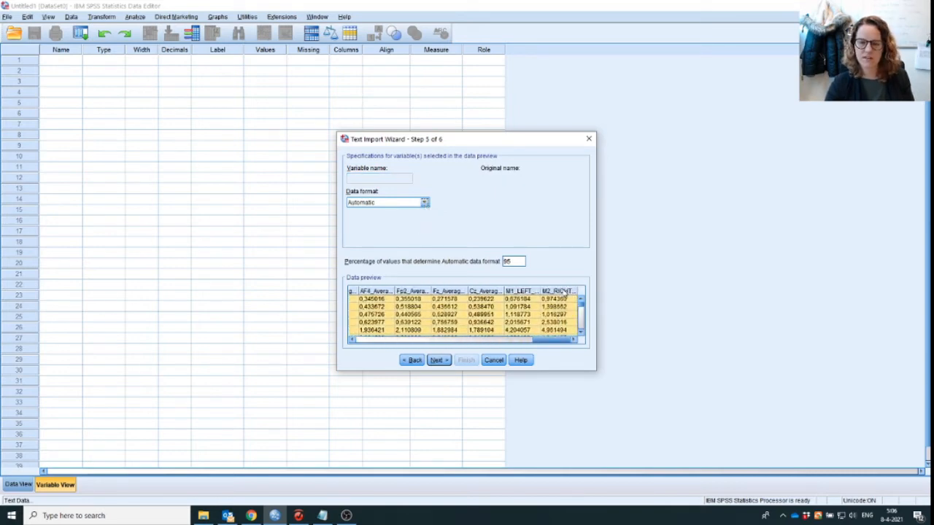
pyautogui.click(424, 202)
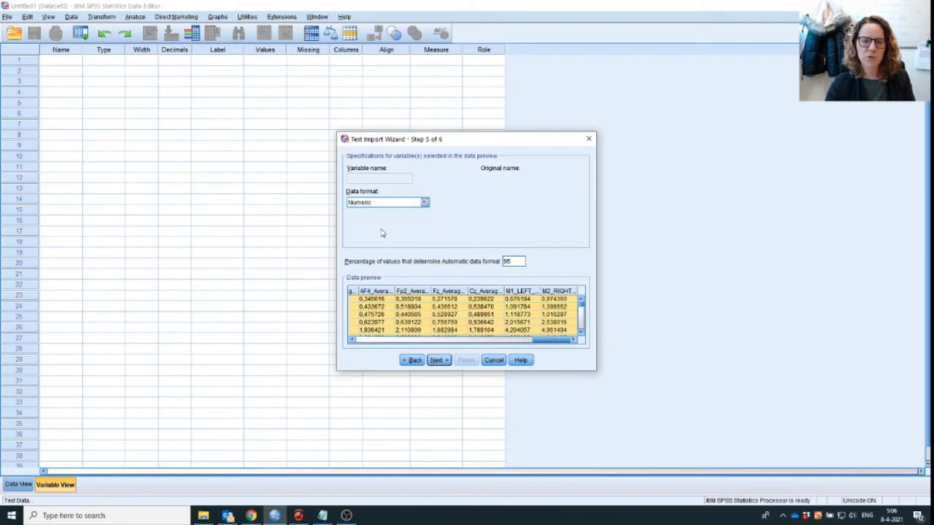
pyautogui.moveTo(462, 221)
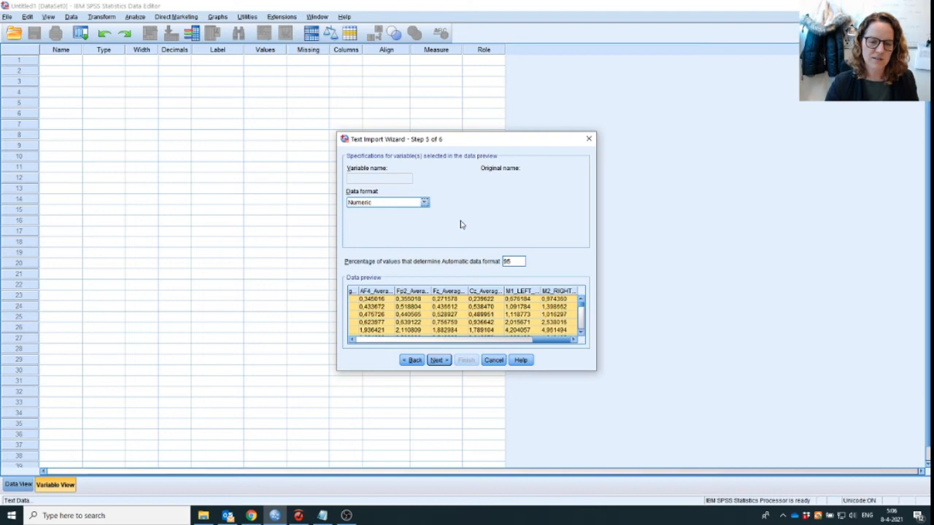
pyautogui.moveTo(389, 275)
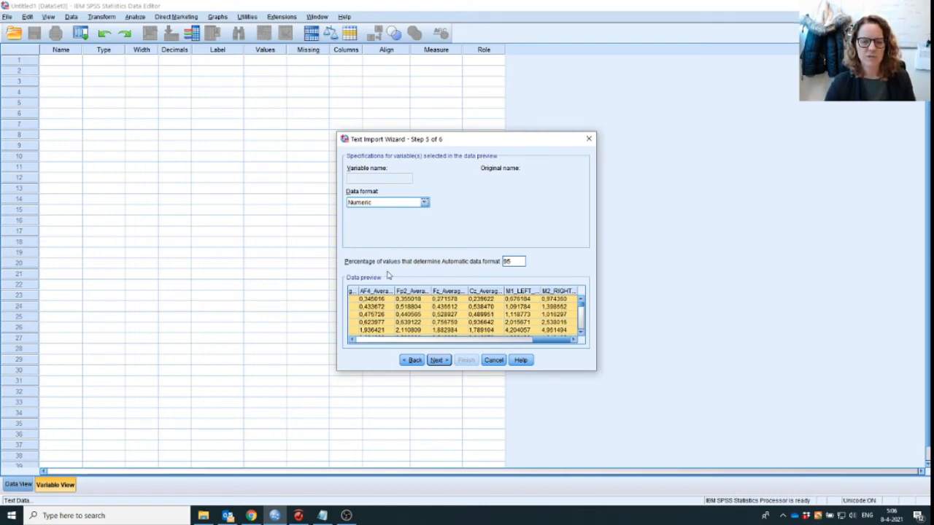
pyautogui.hscroll(-3)
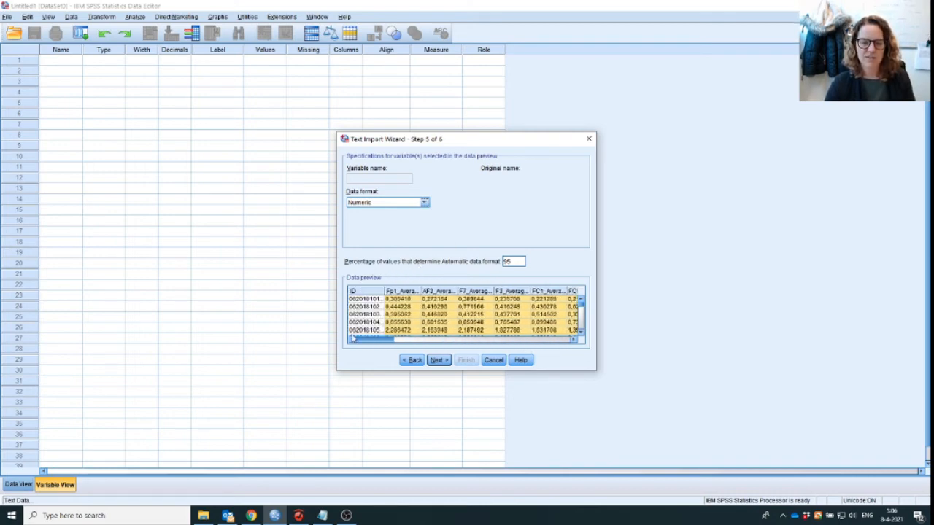
pyautogui.click(363, 298)
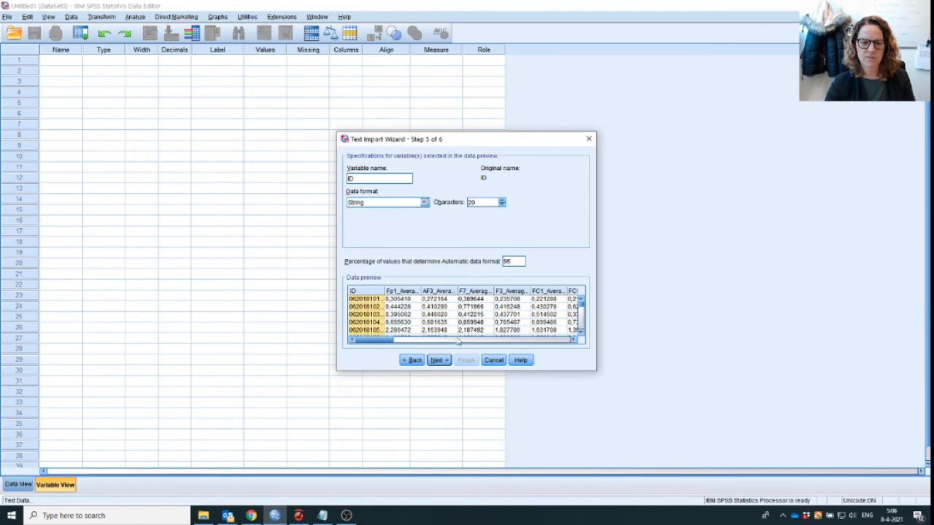
pyautogui.click(436, 359)
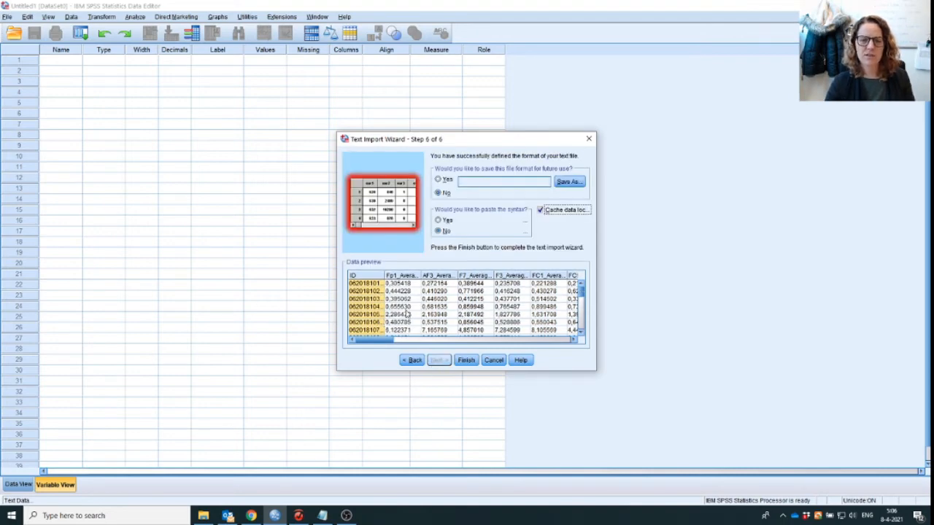
pyautogui.click(465, 360)
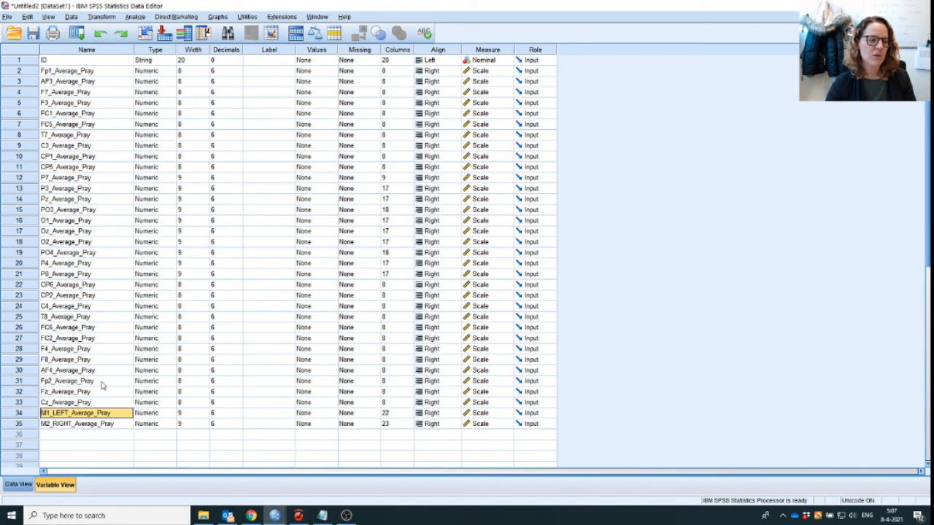
pyautogui.moveTo(108, 401)
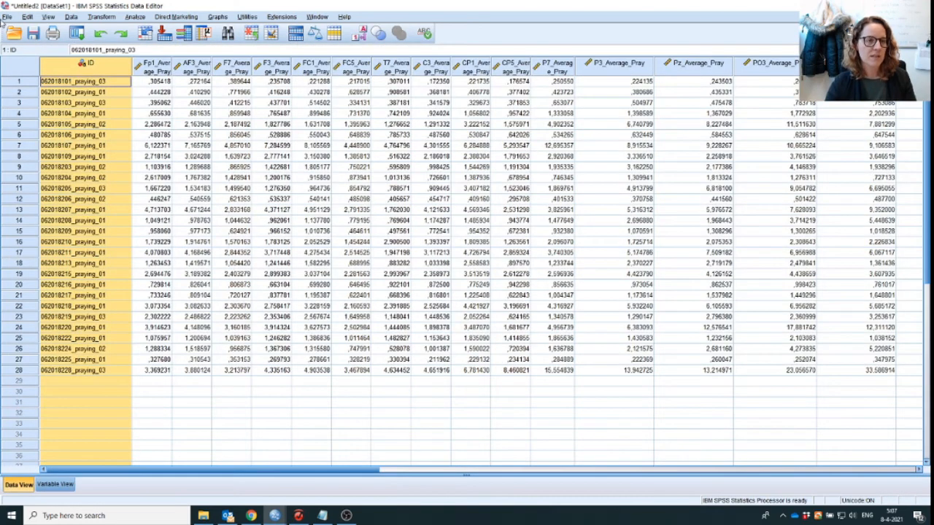
# Step: Open the File menu to save the imported 28-case dataset
pyautogui.click(7, 16)
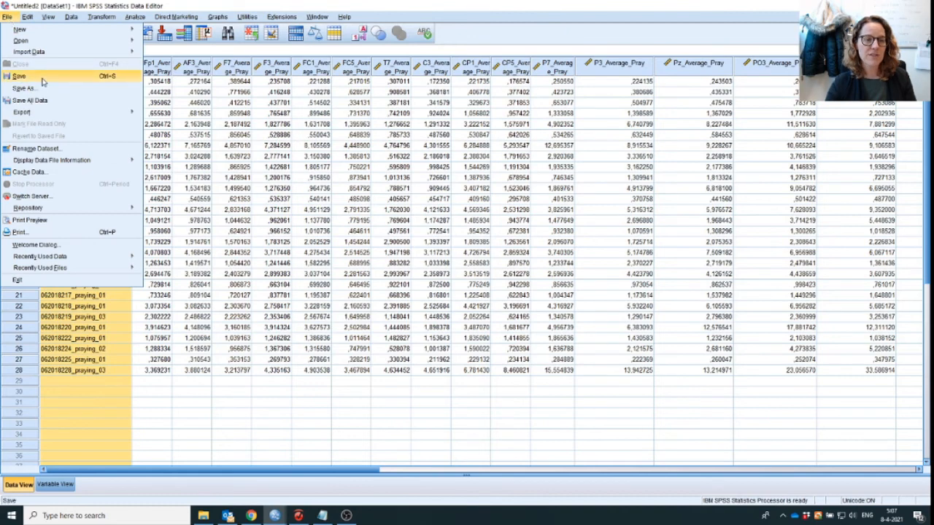